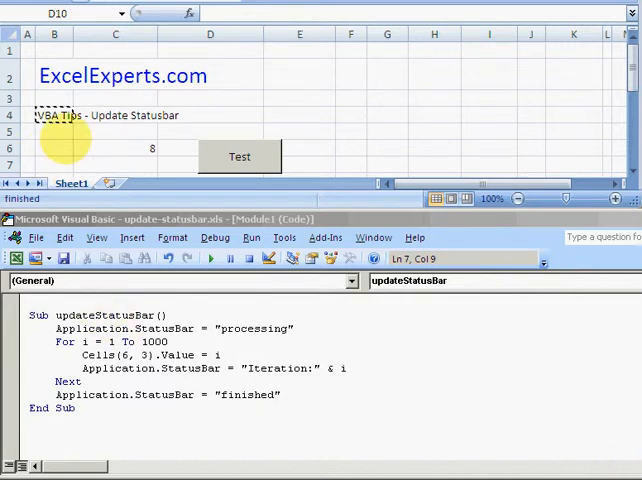
Step: Bring up the ExcelExperts.com 'VBA Tips - Update Statusbar' blog post in Internet Explorer
{"action": "left_click", "coordinate": [54, 148]}
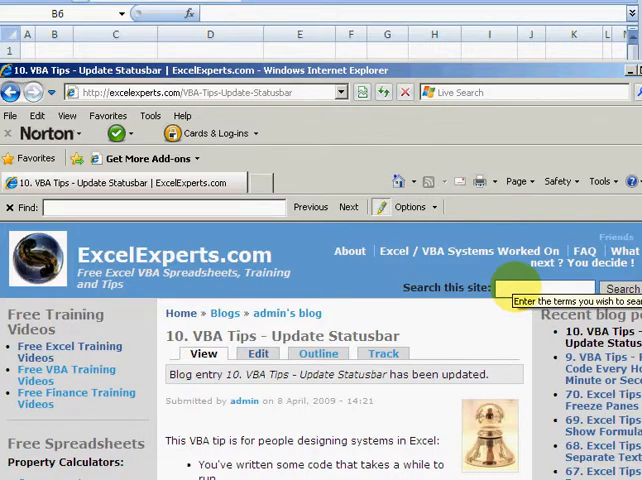
Step: Leave the blog post and return to the Excel workbook with its status bar macro
{"action": "double_click", "coordinate": [298, 336]}
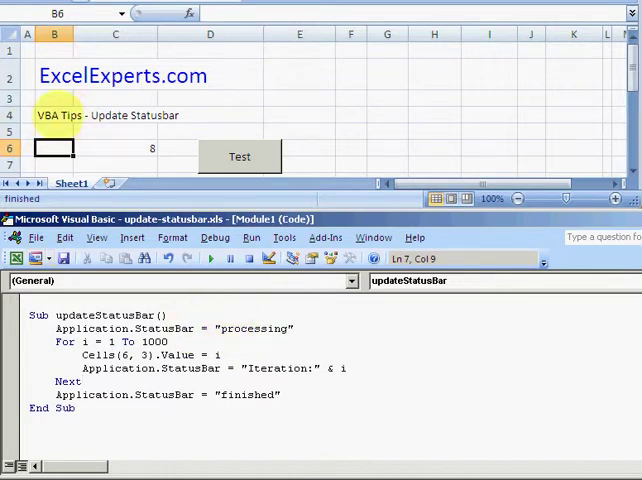
Step: Select cell C6, where the macro writes its loop counter
{"action": "left_click", "coordinate": [57, 115]}
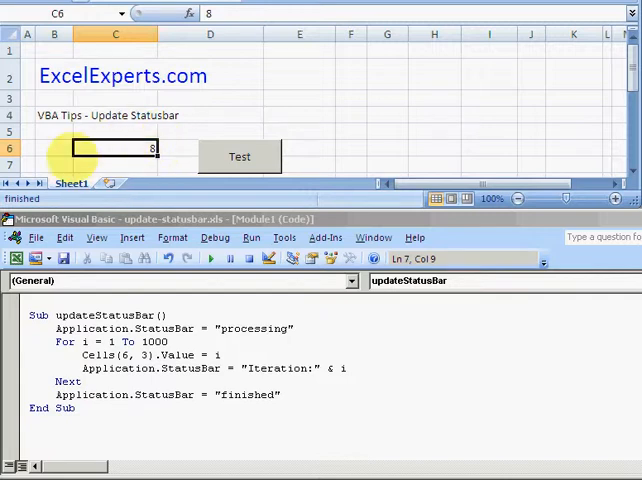
{"action": "mouse_move", "coordinate": [185, 175]}
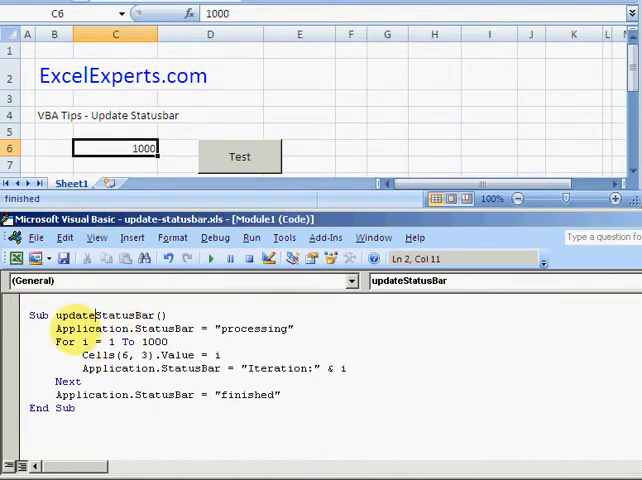
{"action": "triple_click", "coordinate": [175, 328]}
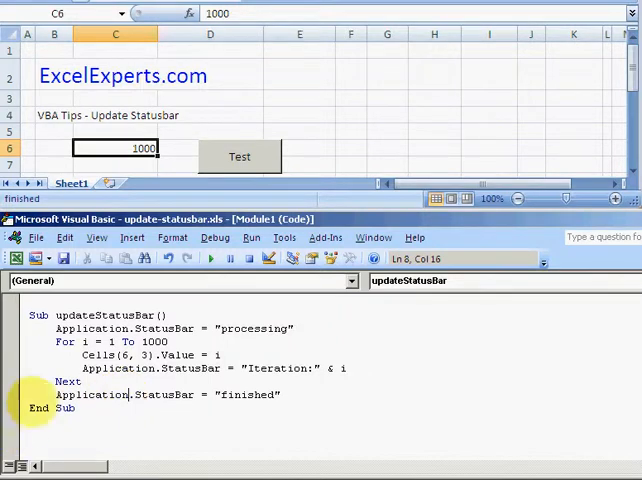
Step: Run the macro from the Test button and pause it at the For loop
{"action": "left_click", "coordinate": [240, 156]}
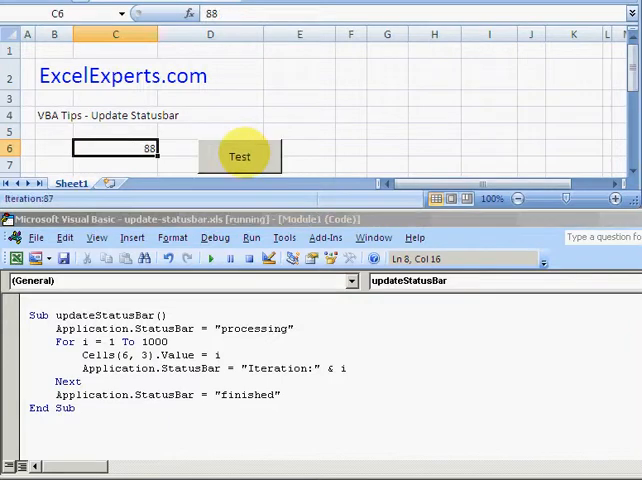
{"action": "left_click", "coordinate": [240, 156]}
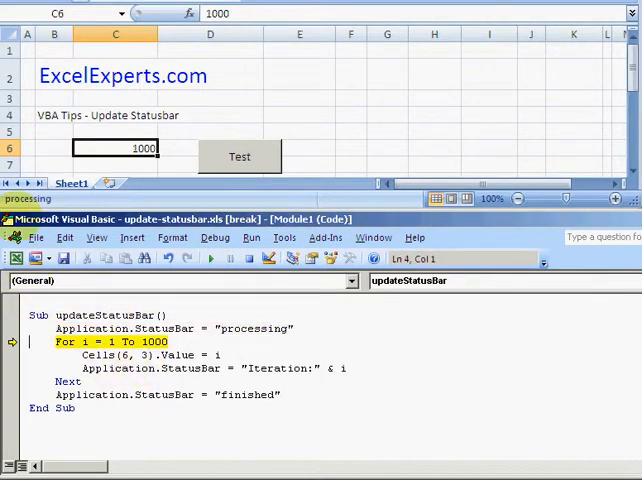
Step: Step the macro through the loop with F8 until it finishes, leaving C6 at 5
{"action": "key", "text": "F8"}
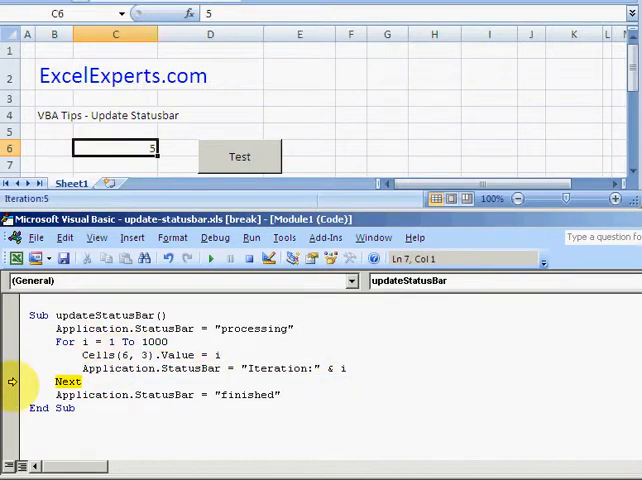
{"action": "key", "text": "F8"}
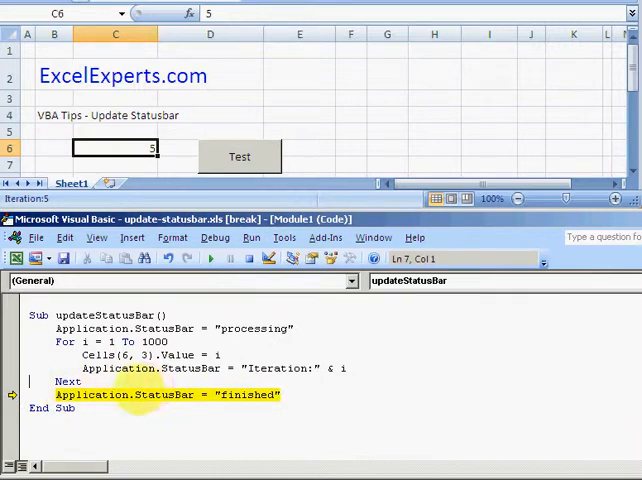
{"action": "key", "text": "F8"}
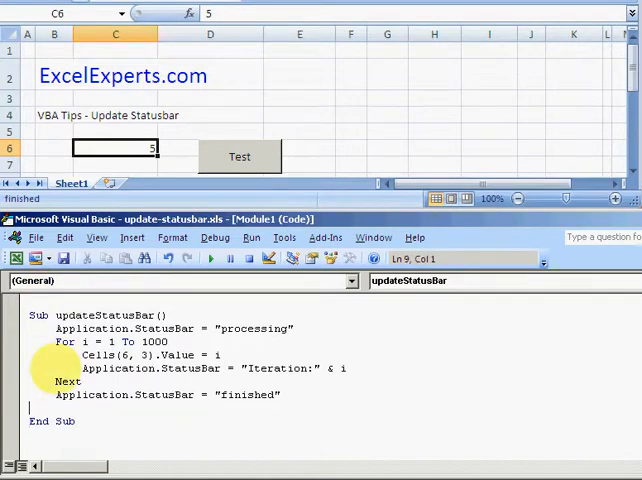
Step: Add Application.StatusBar = False before End Sub, rerun the macro, and highlight False
{"action": "type", "text": "application"}
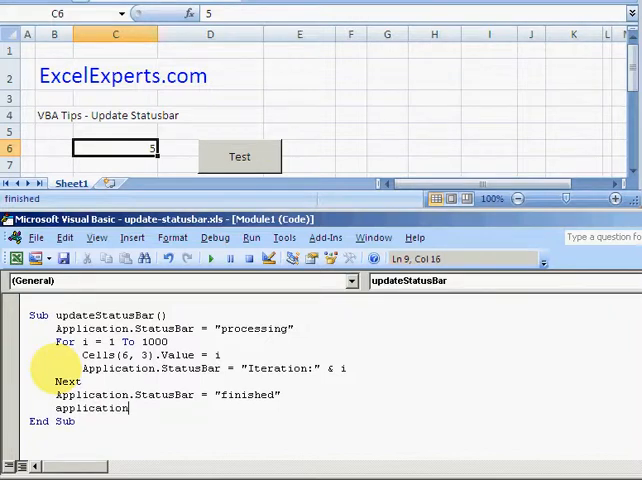
{"action": "type", "text": ".st"}
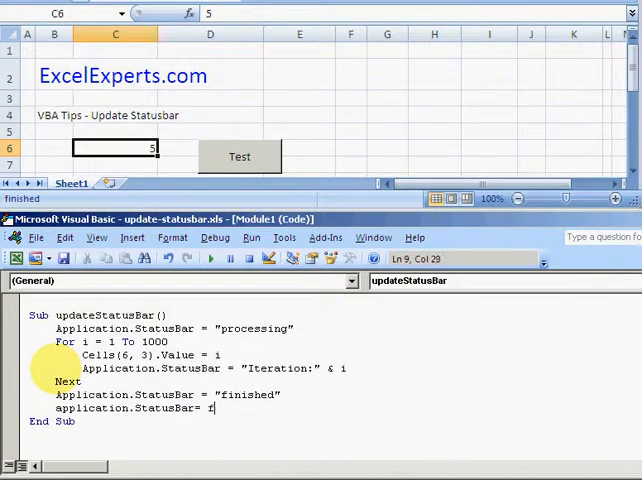
{"action": "type", "text": "alse"}
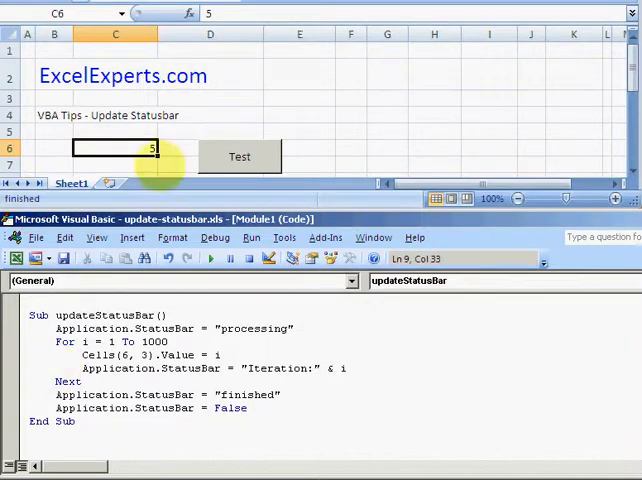
{"action": "left_click", "coordinate": [239, 156]}
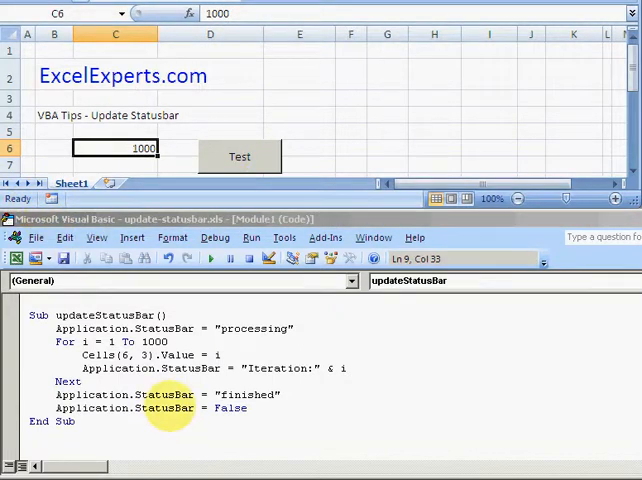
{"action": "double_click", "coordinate": [227, 409]}
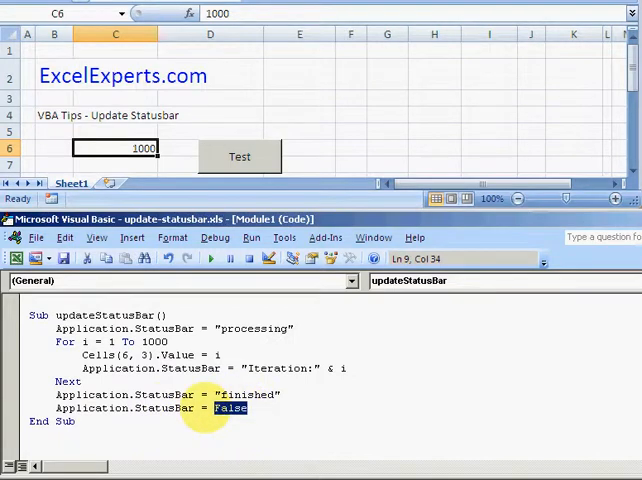